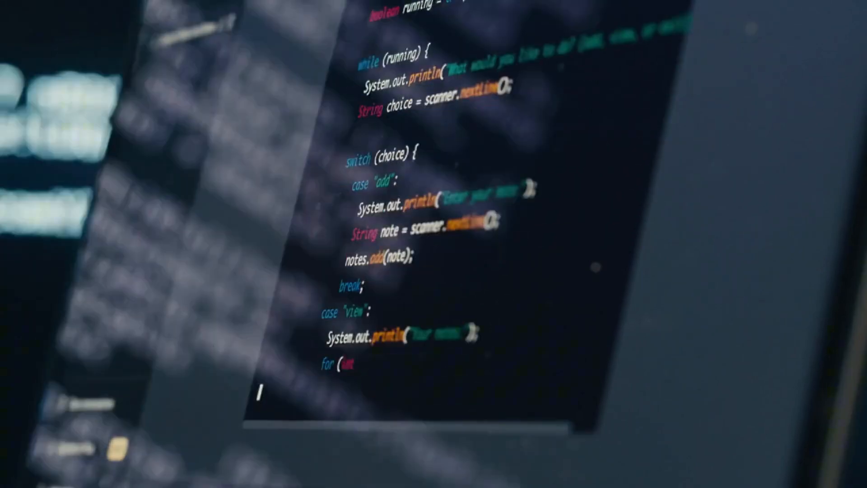
pyautogui.scroll(-3)
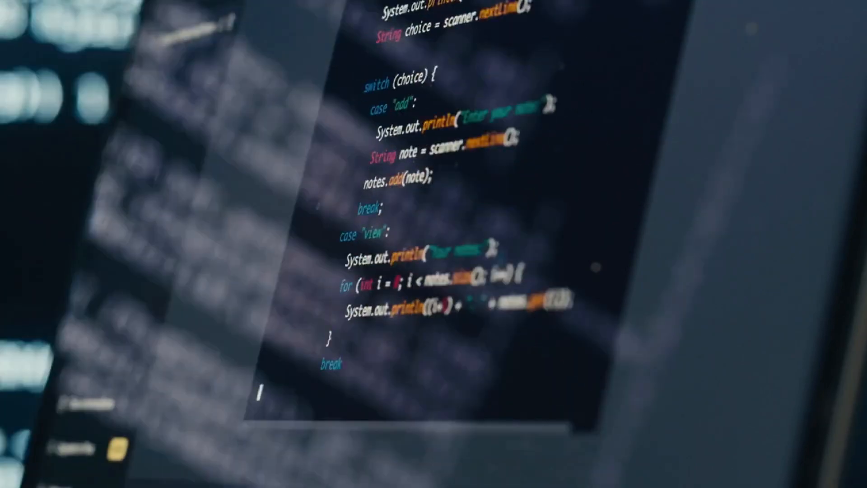